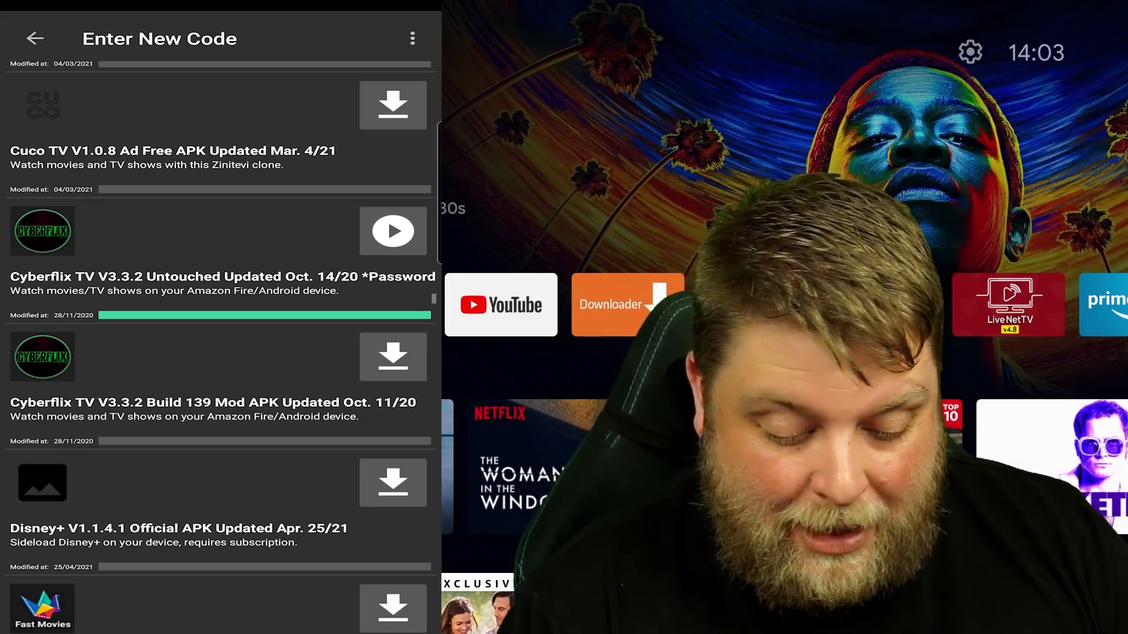
Install CyberFlix TV Untouched V3.3.2, reviewing the Play Protect block details and choosing Install anyway (unsafe)
left_click(393, 231)
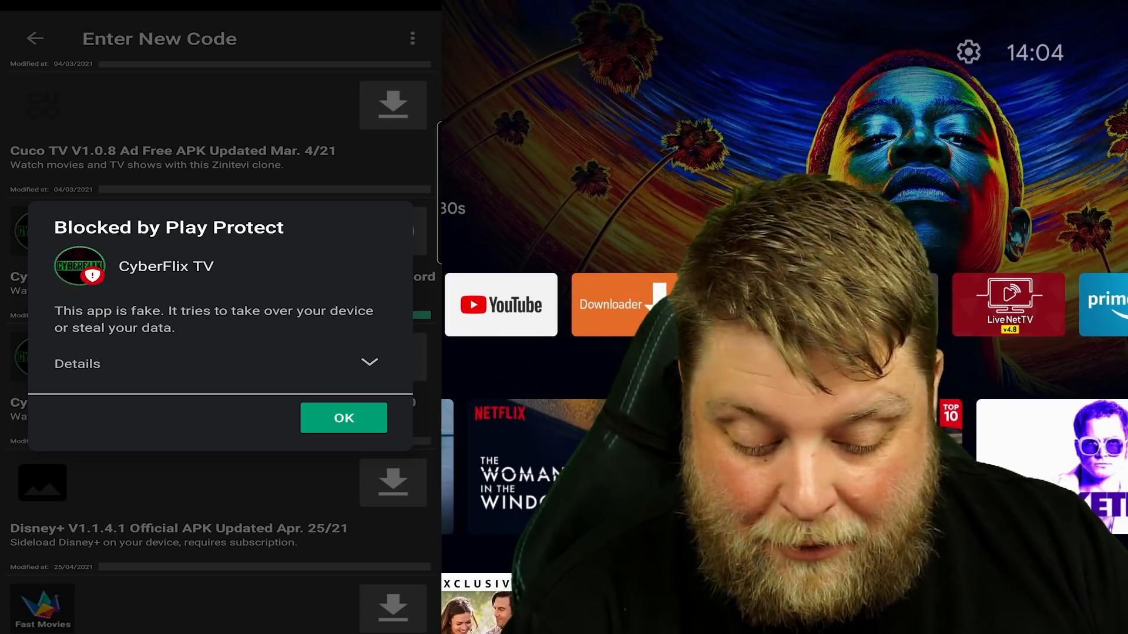
left_click(78, 363)
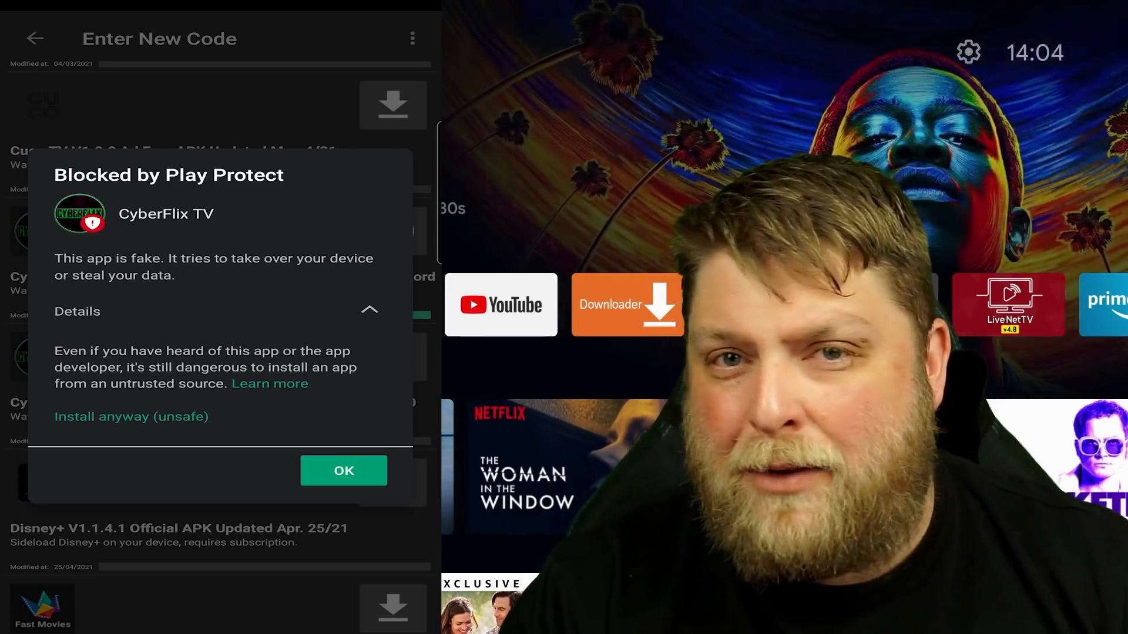
left_click(343, 470)
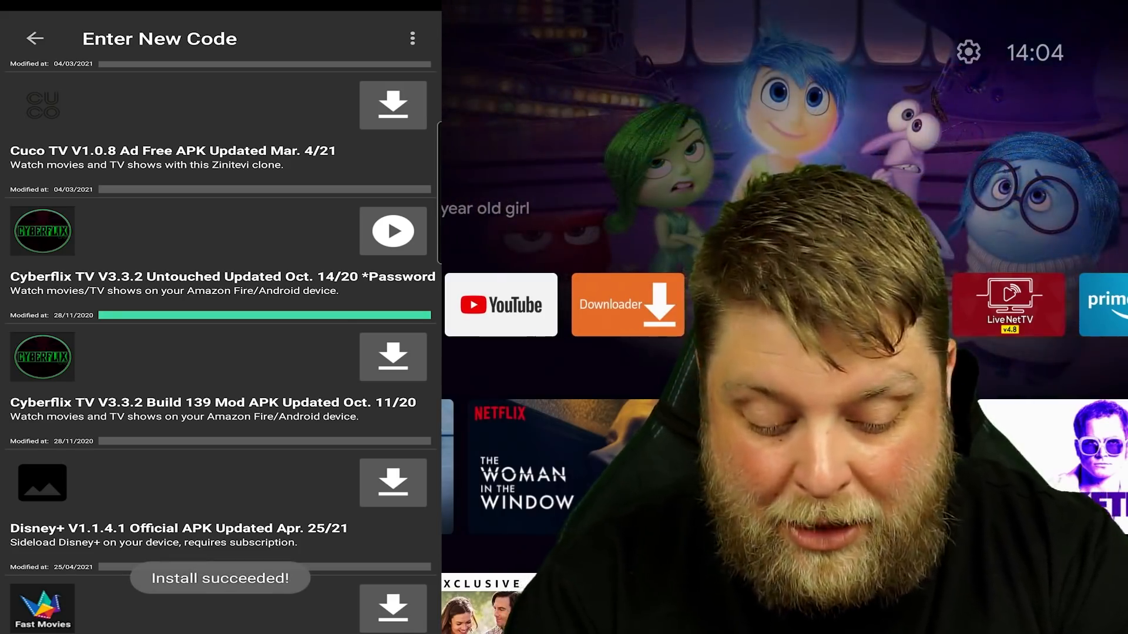
Leave FileLinked after the Install succeeded message and switch to the Google Play Store home page
left_click(34, 37)
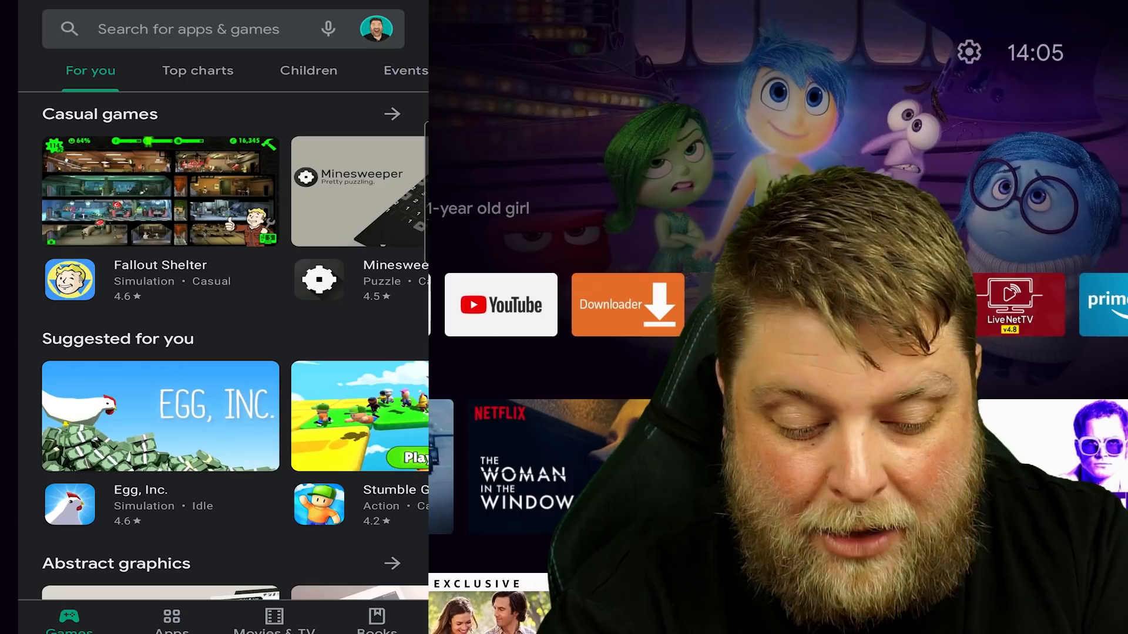
In Play Protect settings, turn Scan apps off with Turn off confirmed, then back on, and return to the overview
left_click(375, 28)
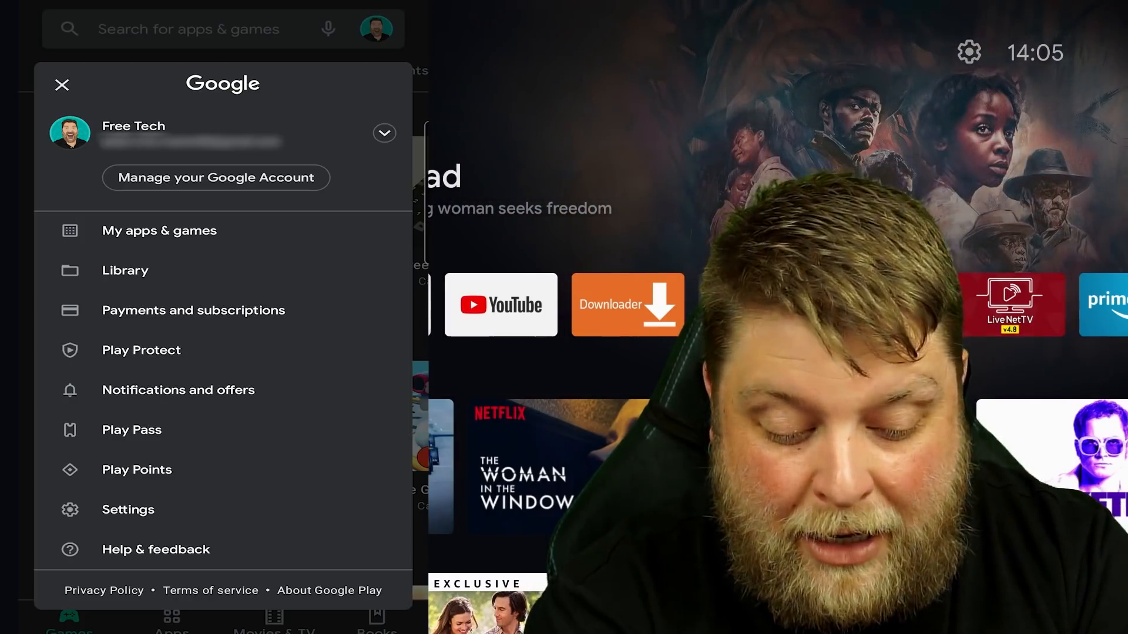
left_click(141, 350)
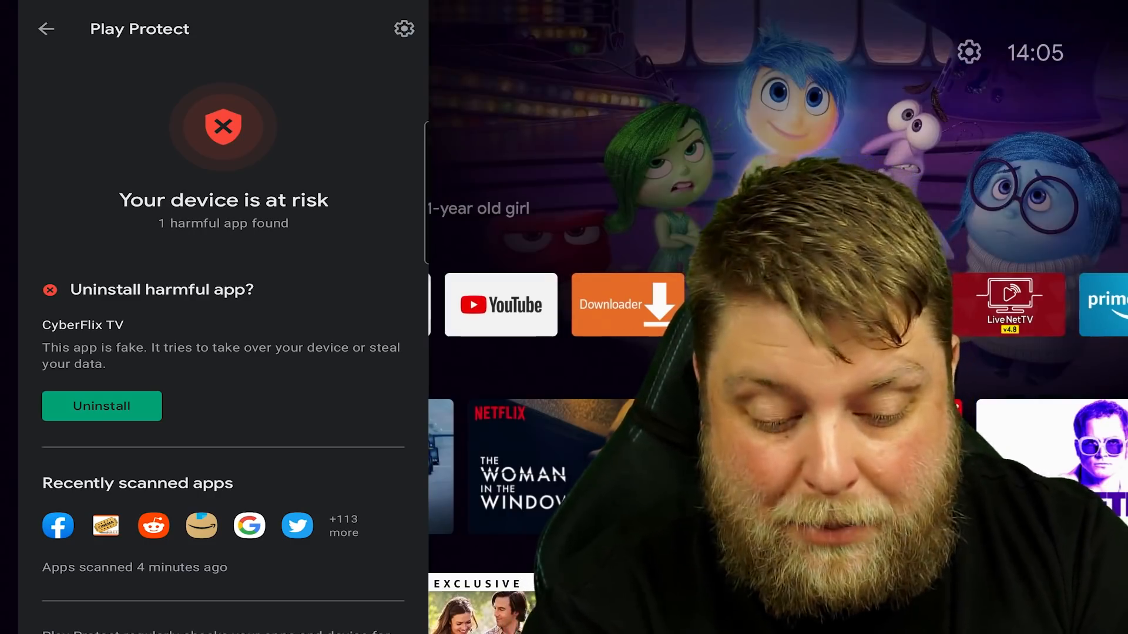
left_click(403, 28)
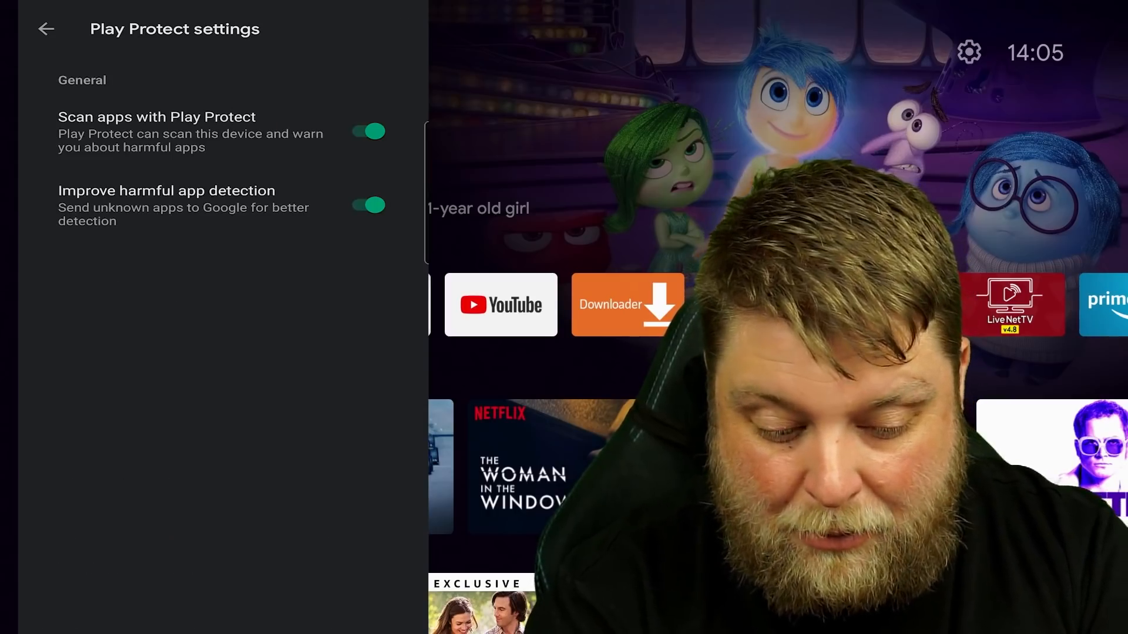
left_click(368, 131)
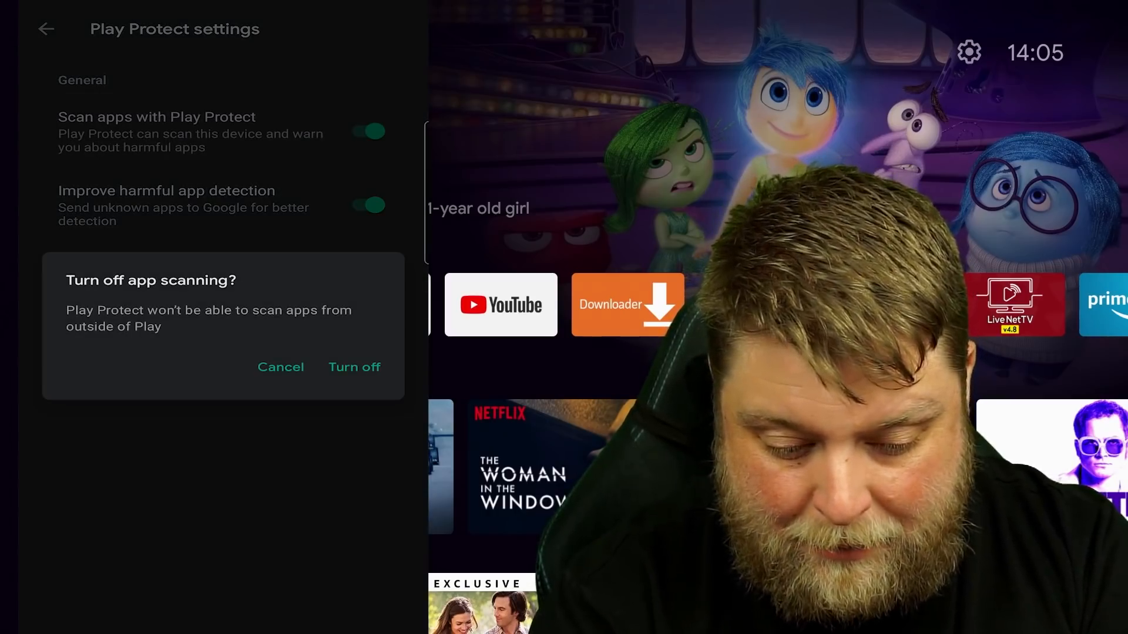
left_click(354, 367)
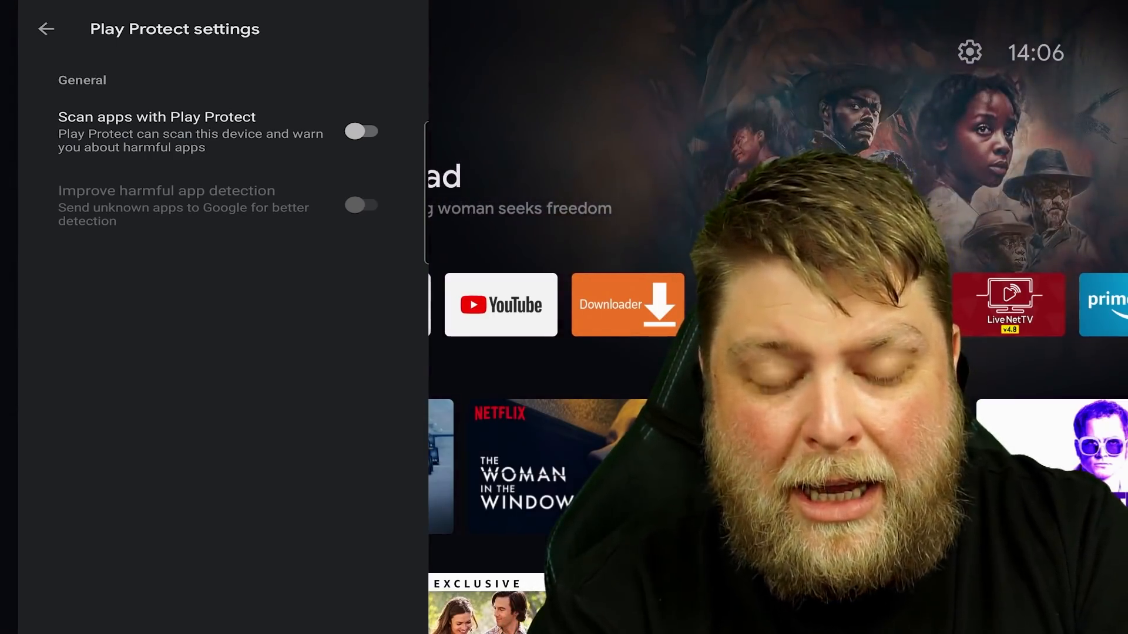
left_click(361, 131)
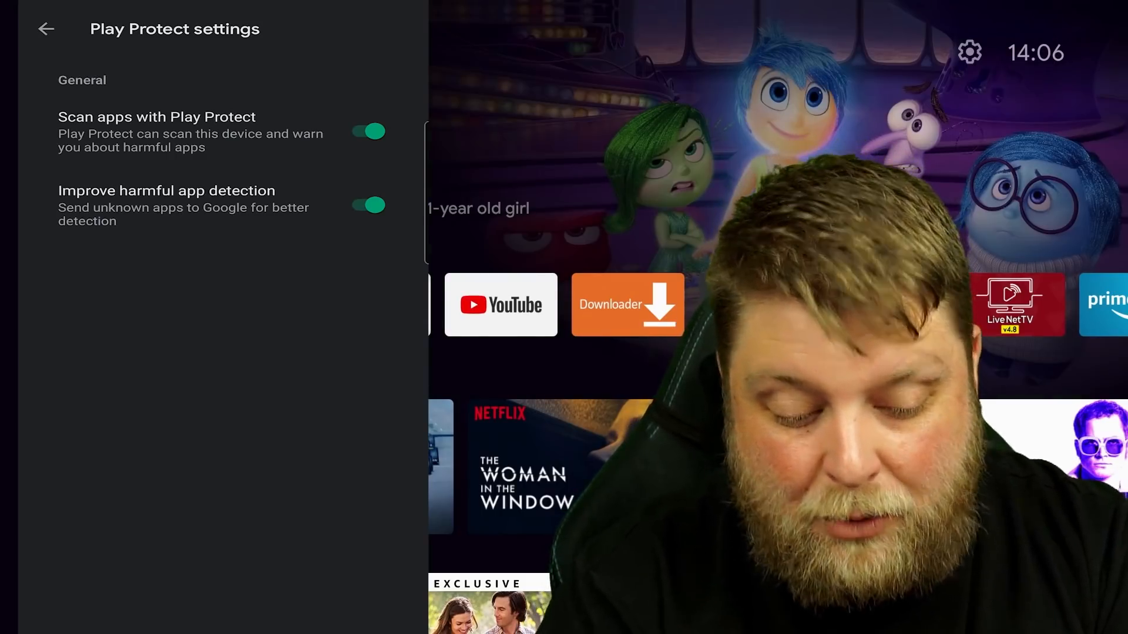
left_click(46, 28)
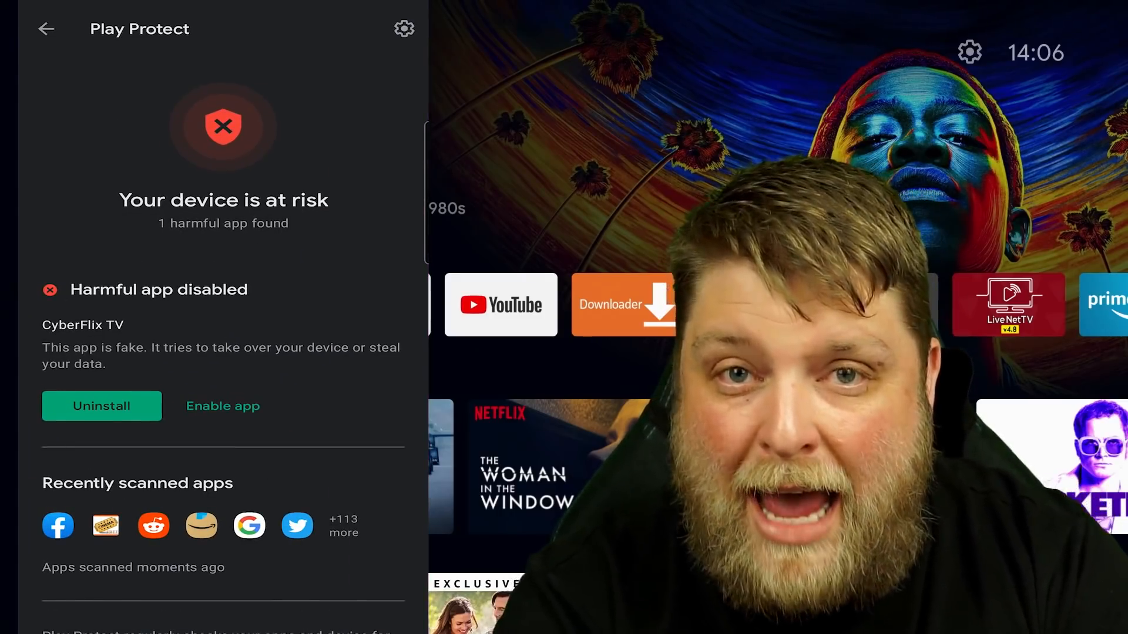
Review the Harmful app disabled notice for CyberFlix TV and follow it to the Android Help page on Play Protect
left_click(223, 406)
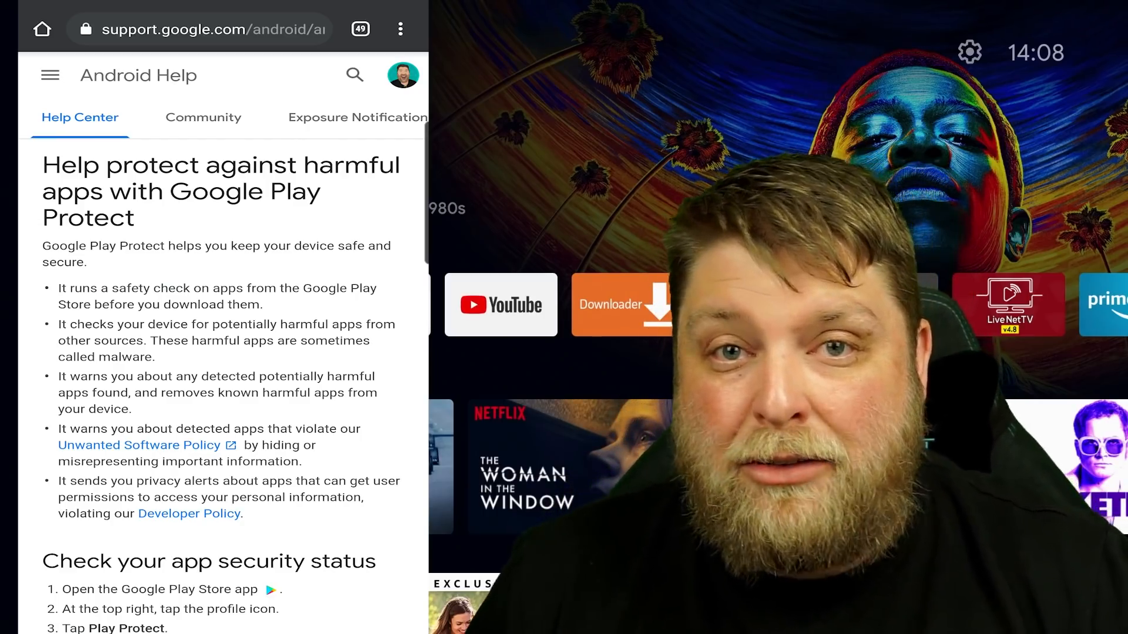
Scroll through the Android Help article on Google Play Protect before moving to the Android TV home screen
scroll("down", 3)
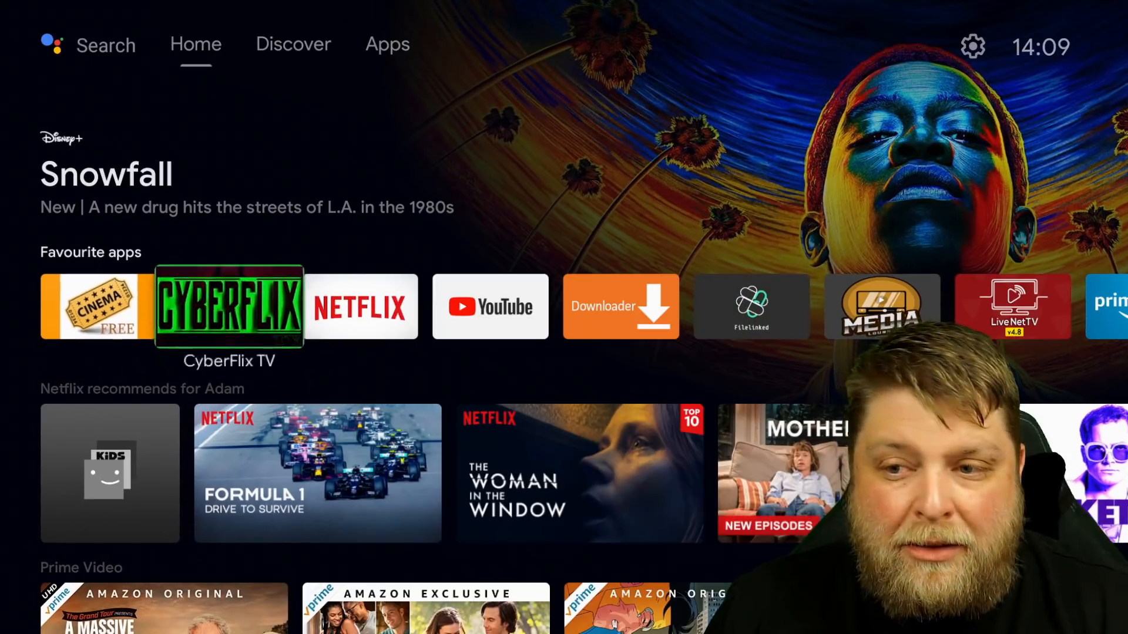
Launch CyberFlix TV Untouched from FileLinked on the TV, getting past the Blocked by Play Protect fake-app dialog
left_click(386, 44)
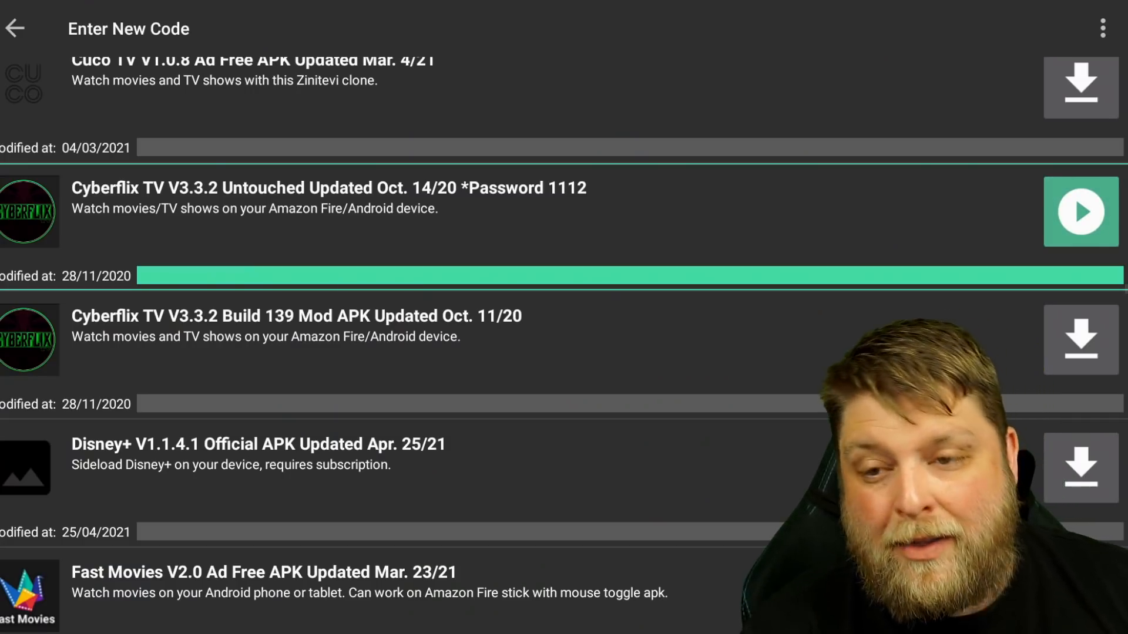
left_click(1080, 211)
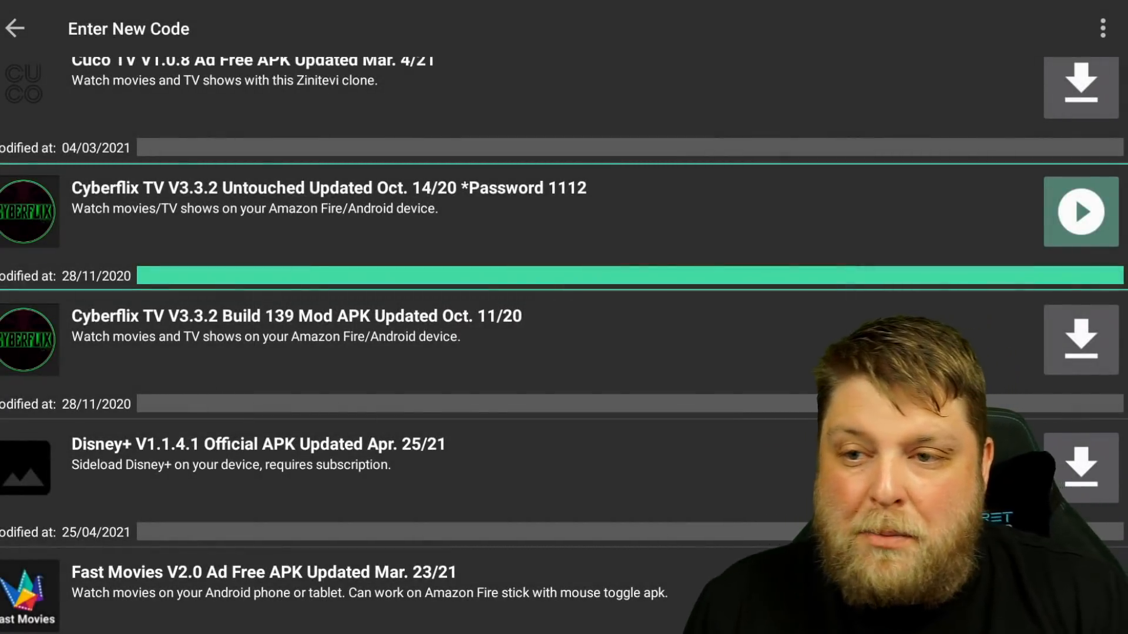
left_click(1081, 212)
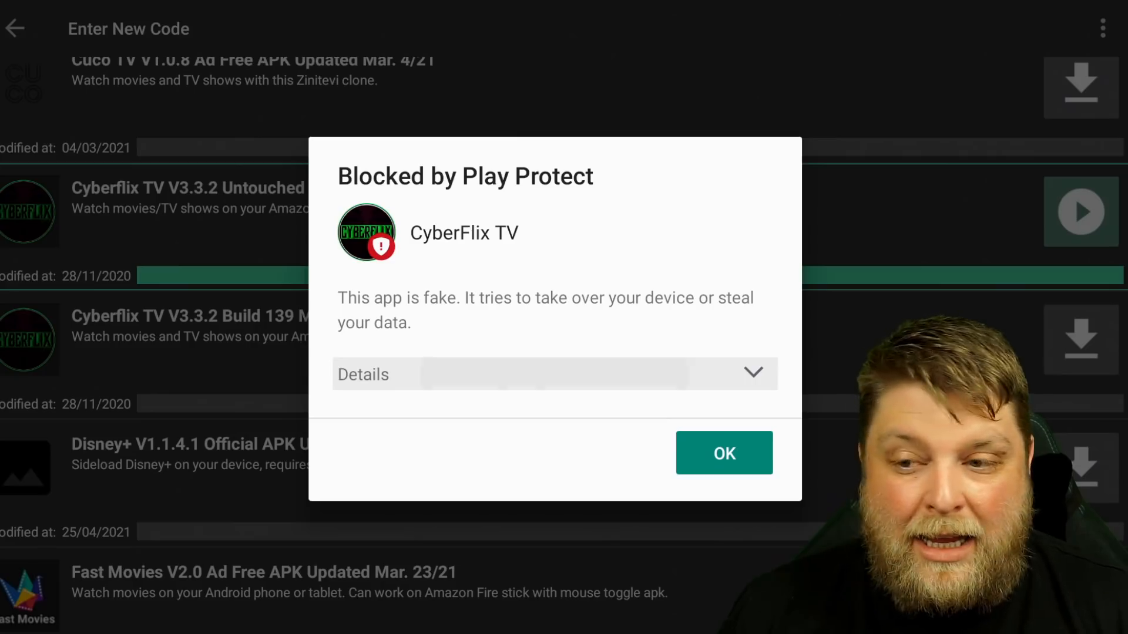
left_click(724, 453)
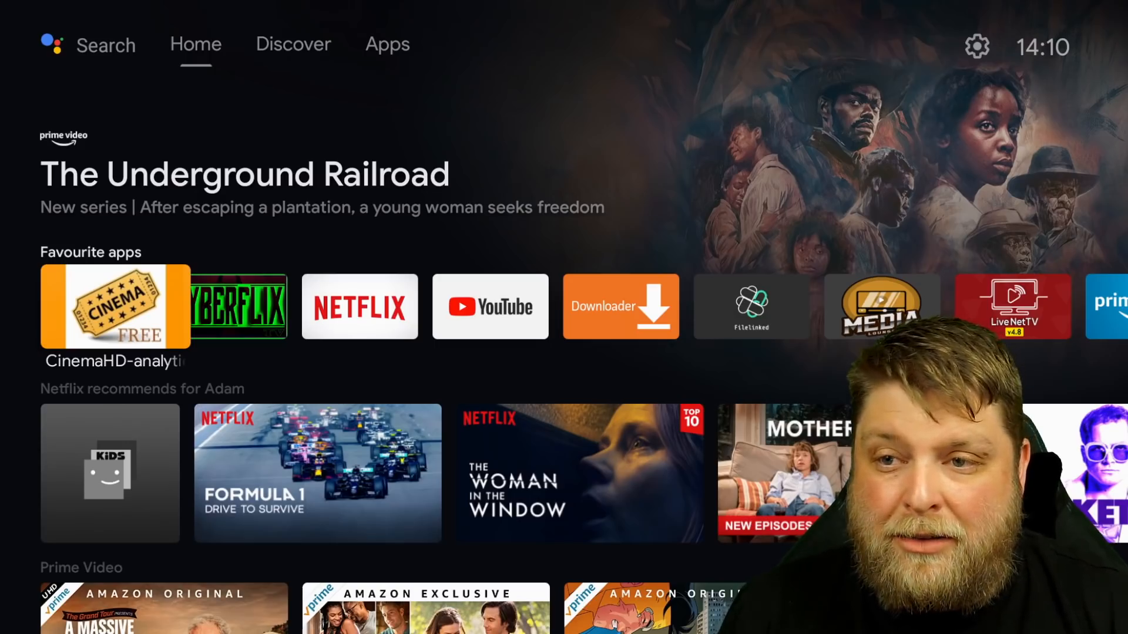
In Android TV Settings > Apps, scroll past CyberFlix TV and select Security & restrictions
left_click(293, 43)
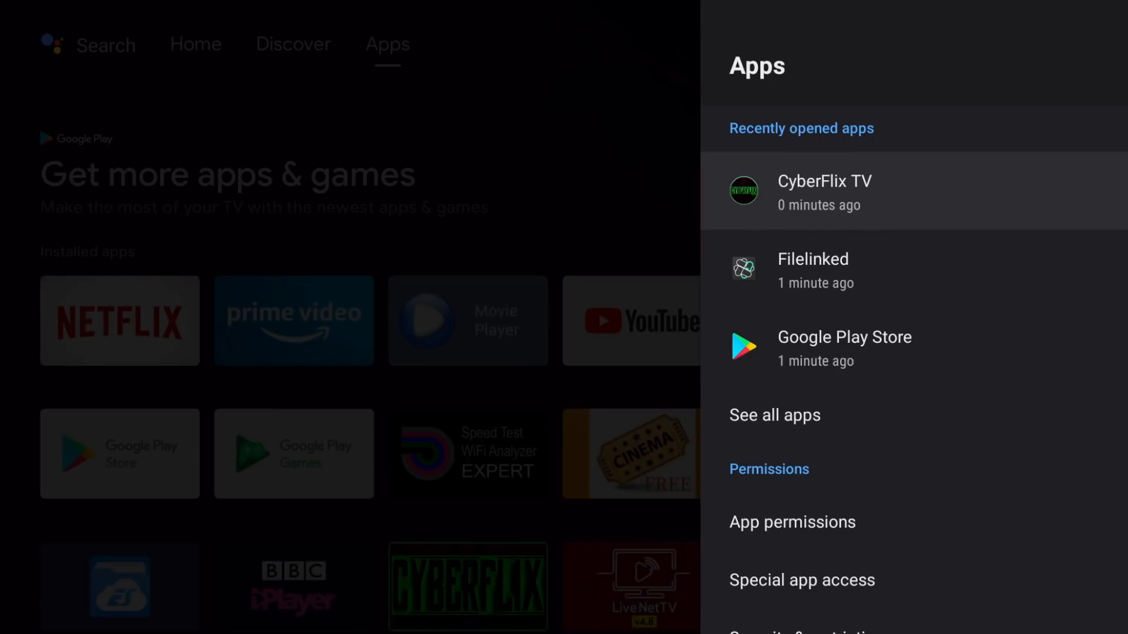
scroll("down", 3)
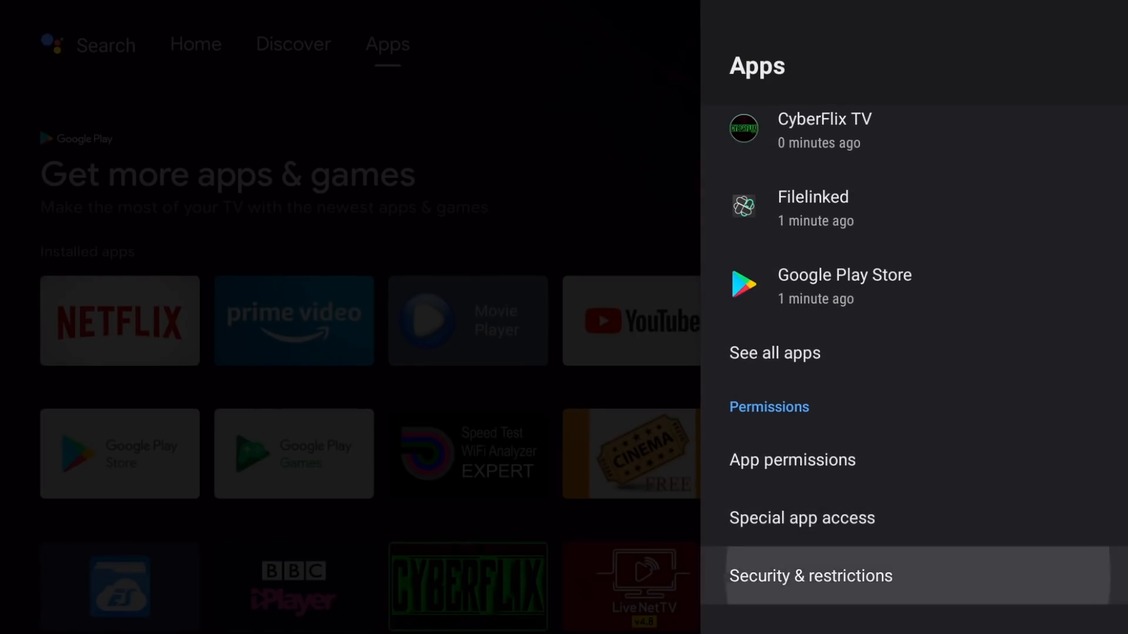
left_click(809, 576)
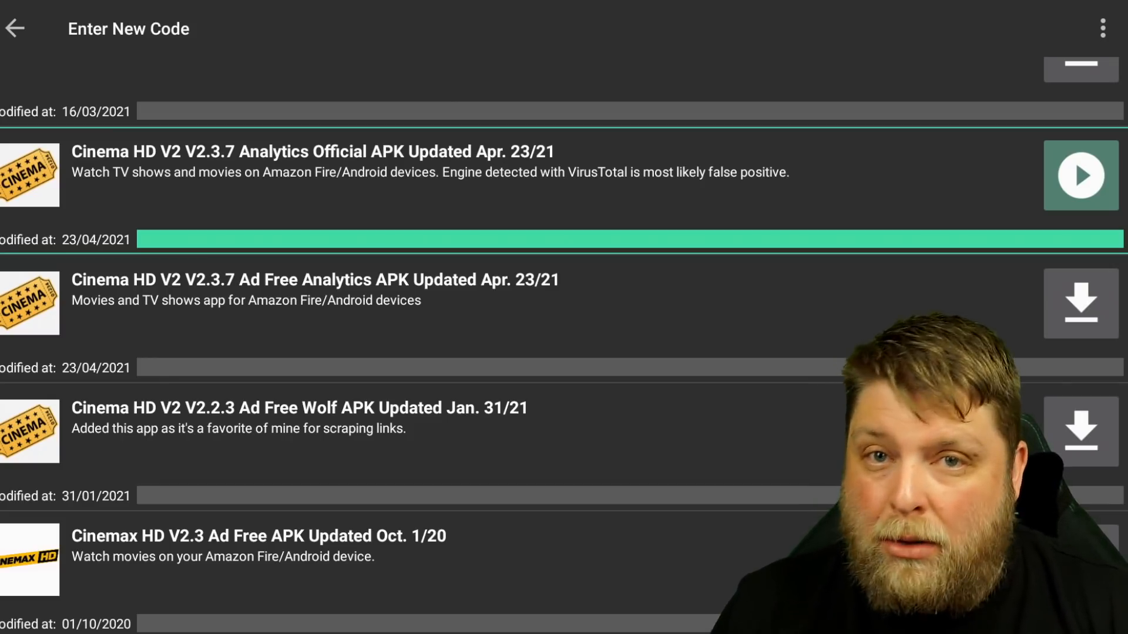
Install the Cinema HD V2 2.3.7 Analytics build from FileLinked, confirming INSTALL with no Play Protect warning
left_click(1078, 175)
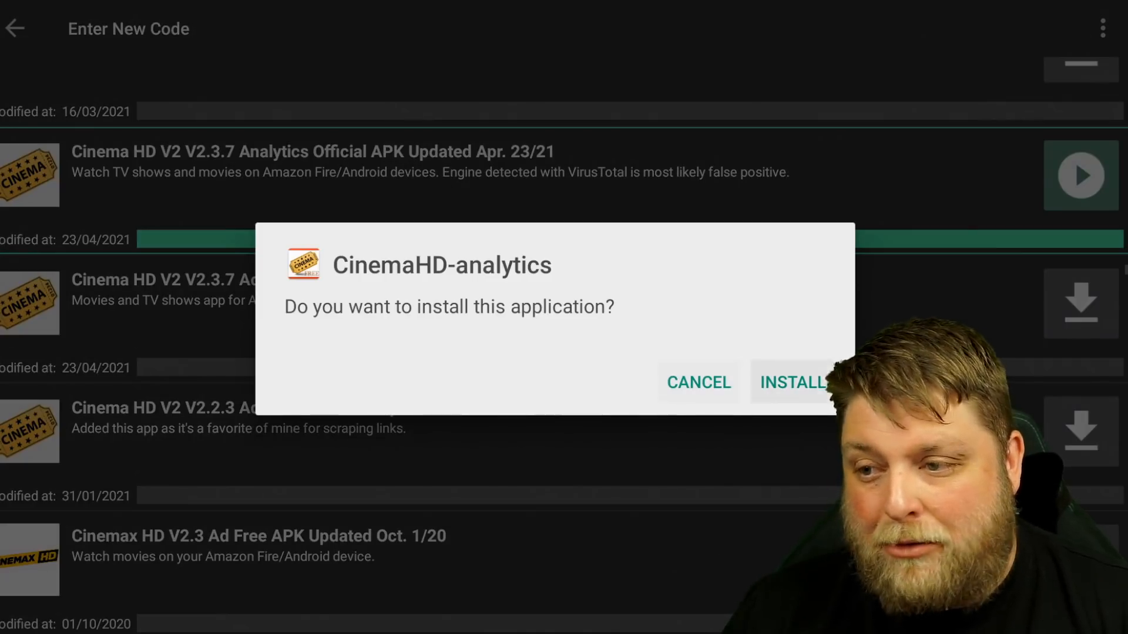
left_click(791, 382)
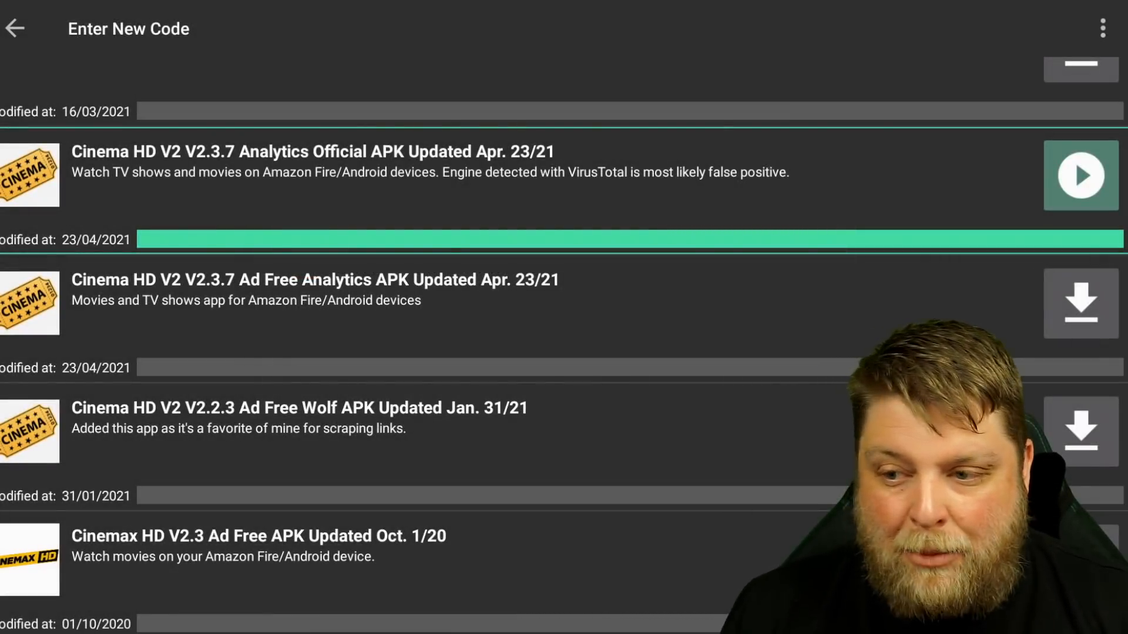